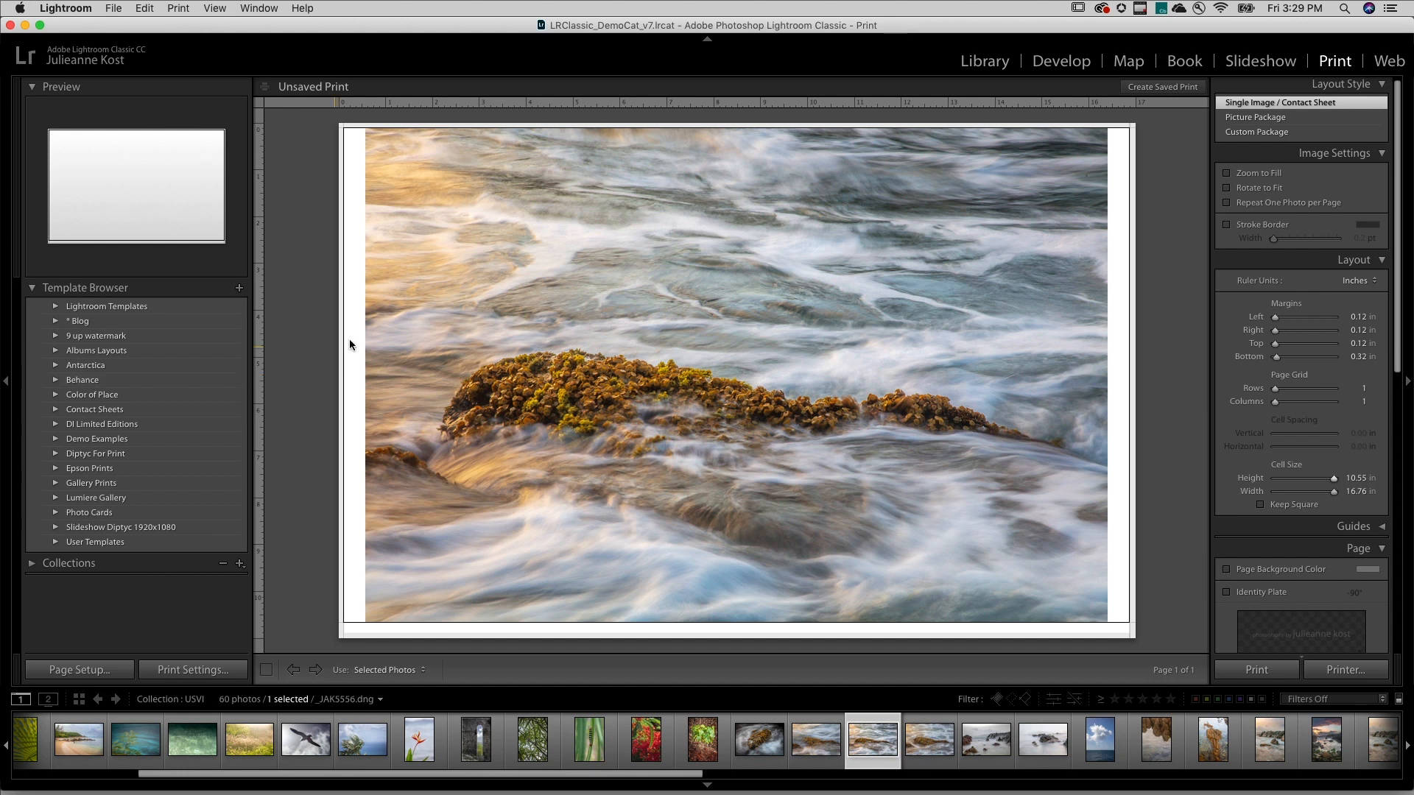
pyautogui.moveTo(300, 422)
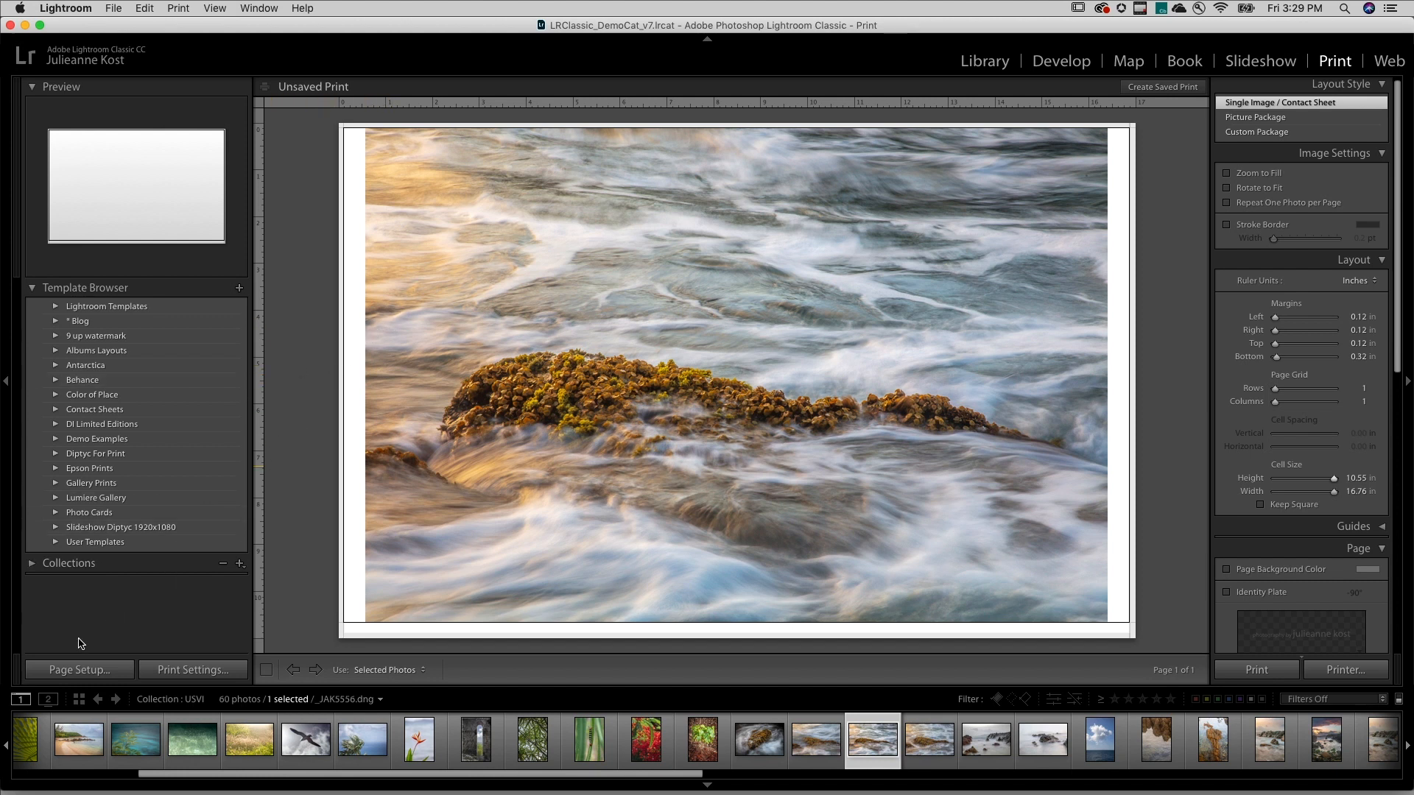
pyautogui.moveTo(108, 670)
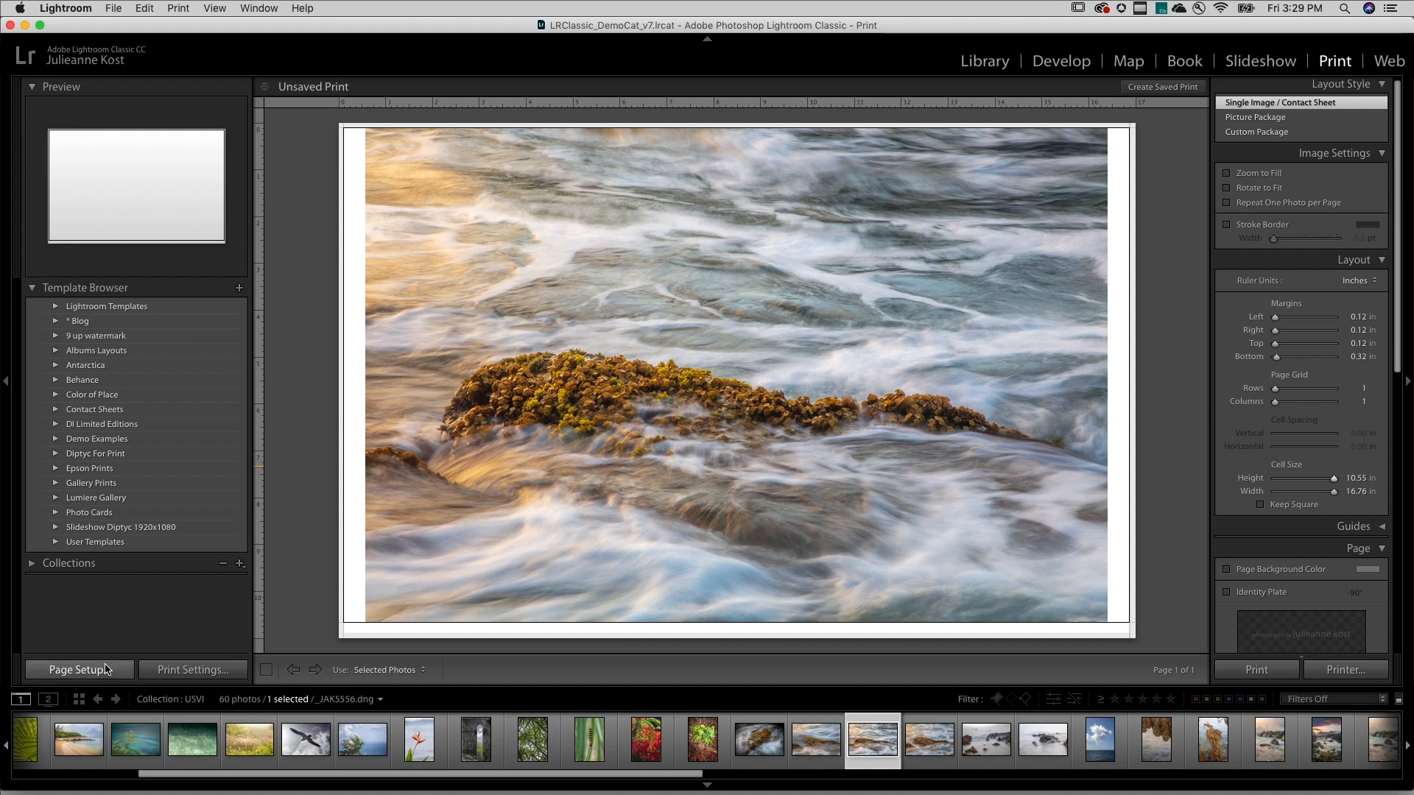
# Set the page setup to 11 x 17 paper in landscape orientation
pyautogui.click(78, 669)
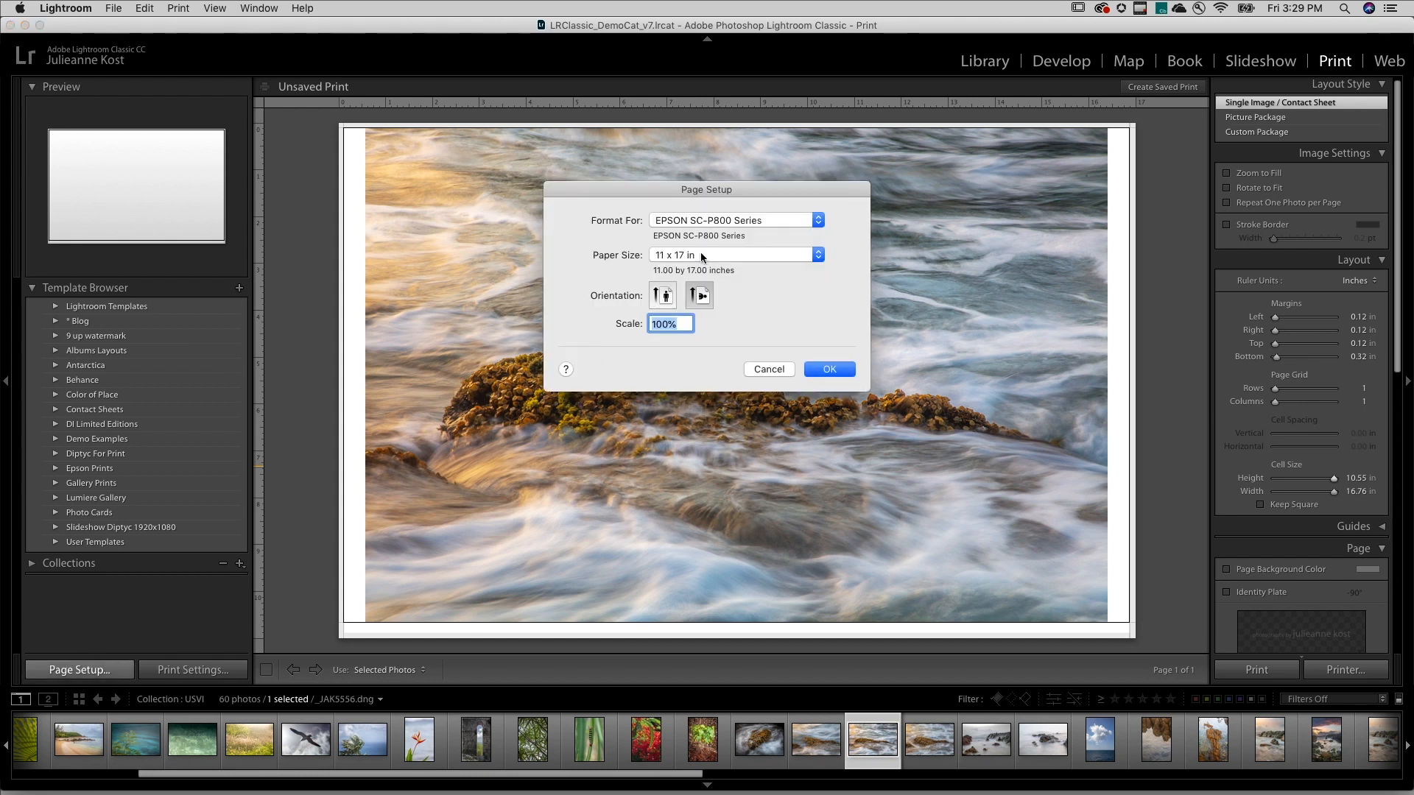
pyautogui.moveTo(722, 261)
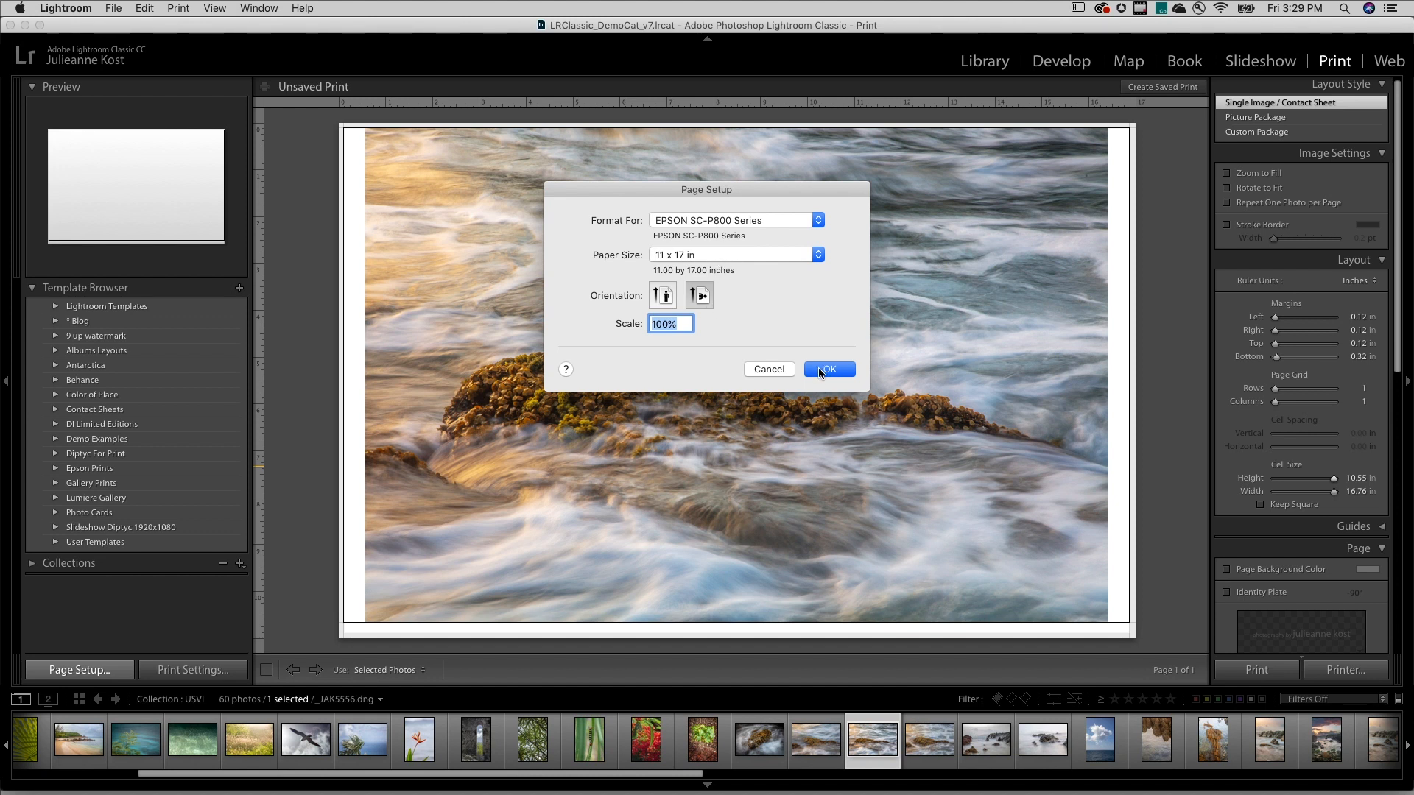
pyautogui.click(828, 368)
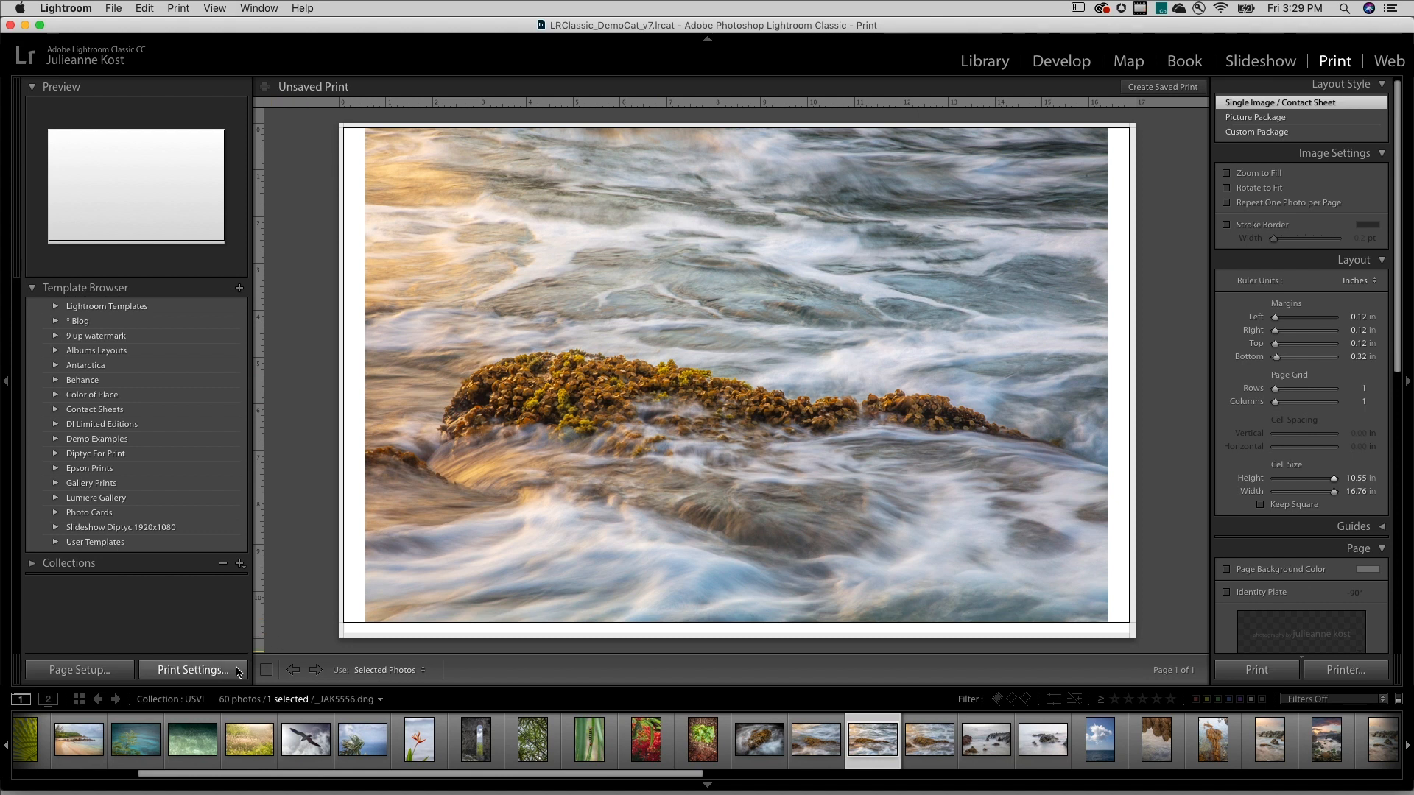
# Save printer driver settings for Ultra Premium Photo Paper Luster at SuperFine 1440 dpi
pyautogui.click(193, 670)
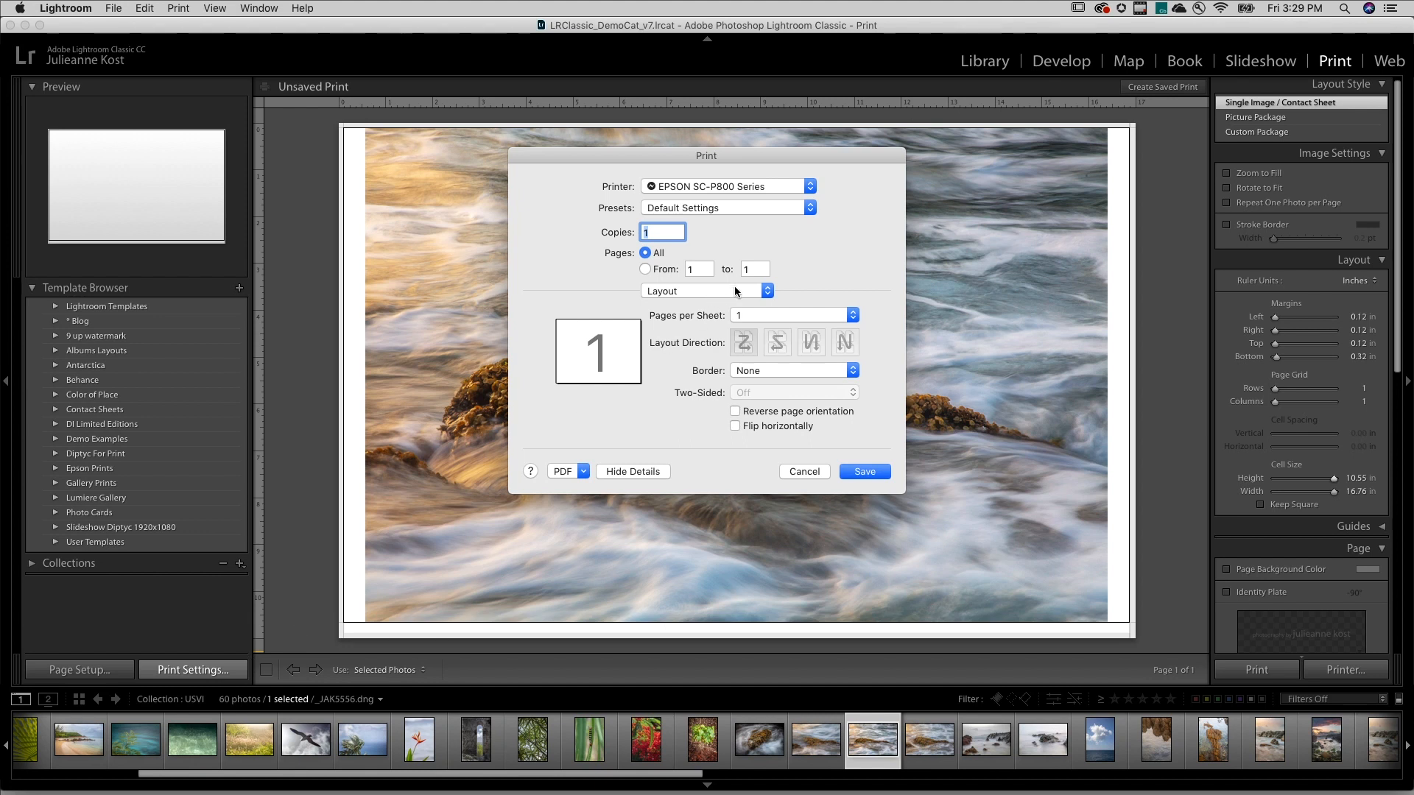
pyautogui.click(707, 290)
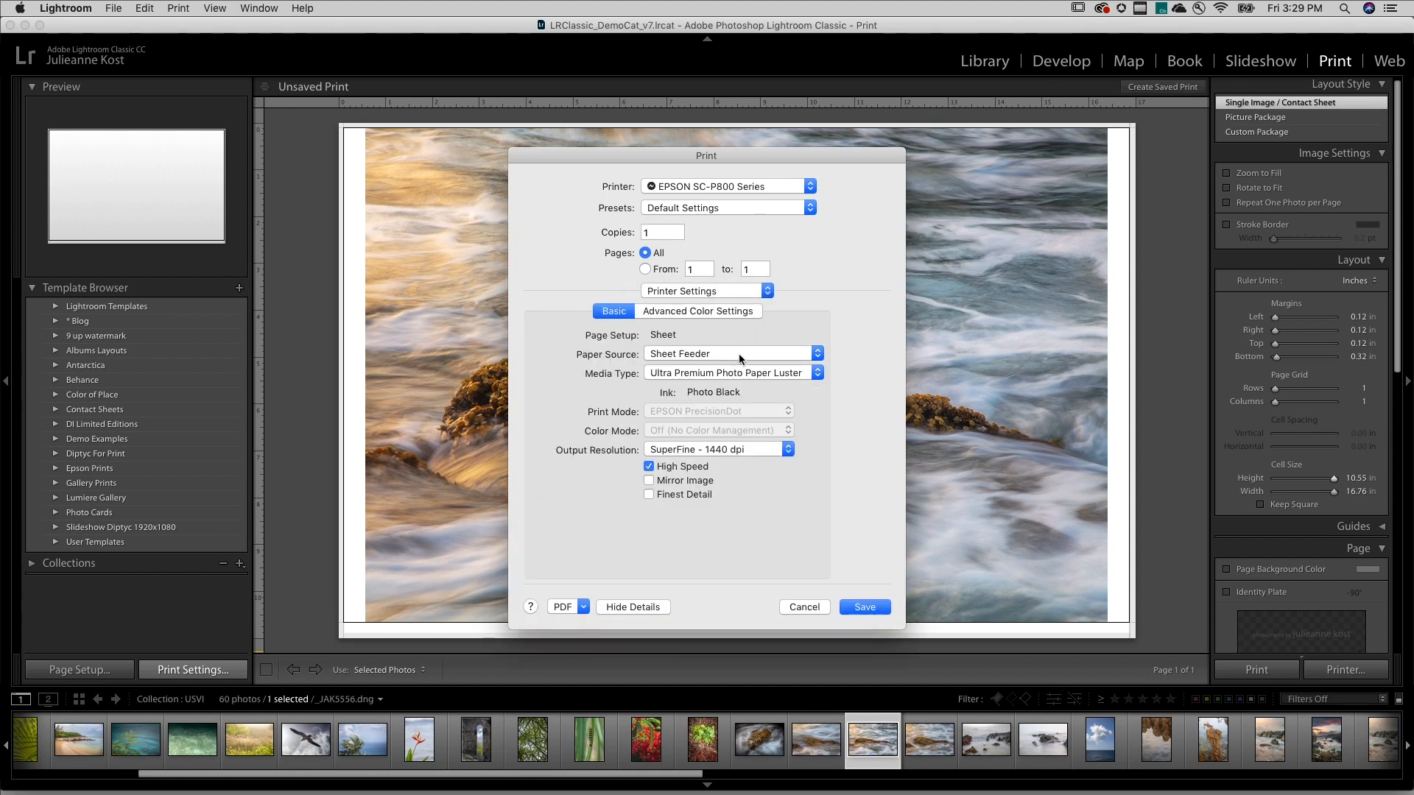
pyautogui.click(727, 372)
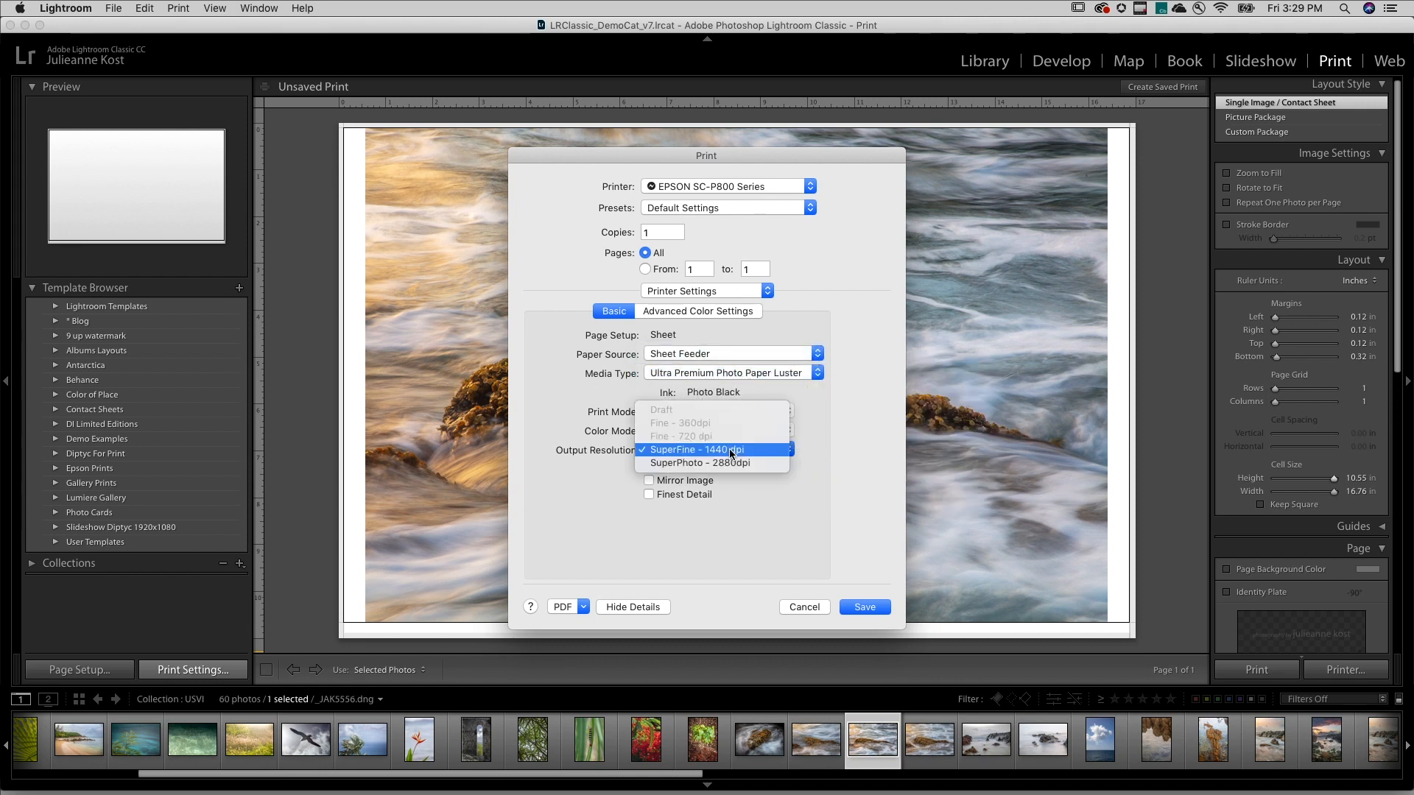
pyautogui.click(696, 449)
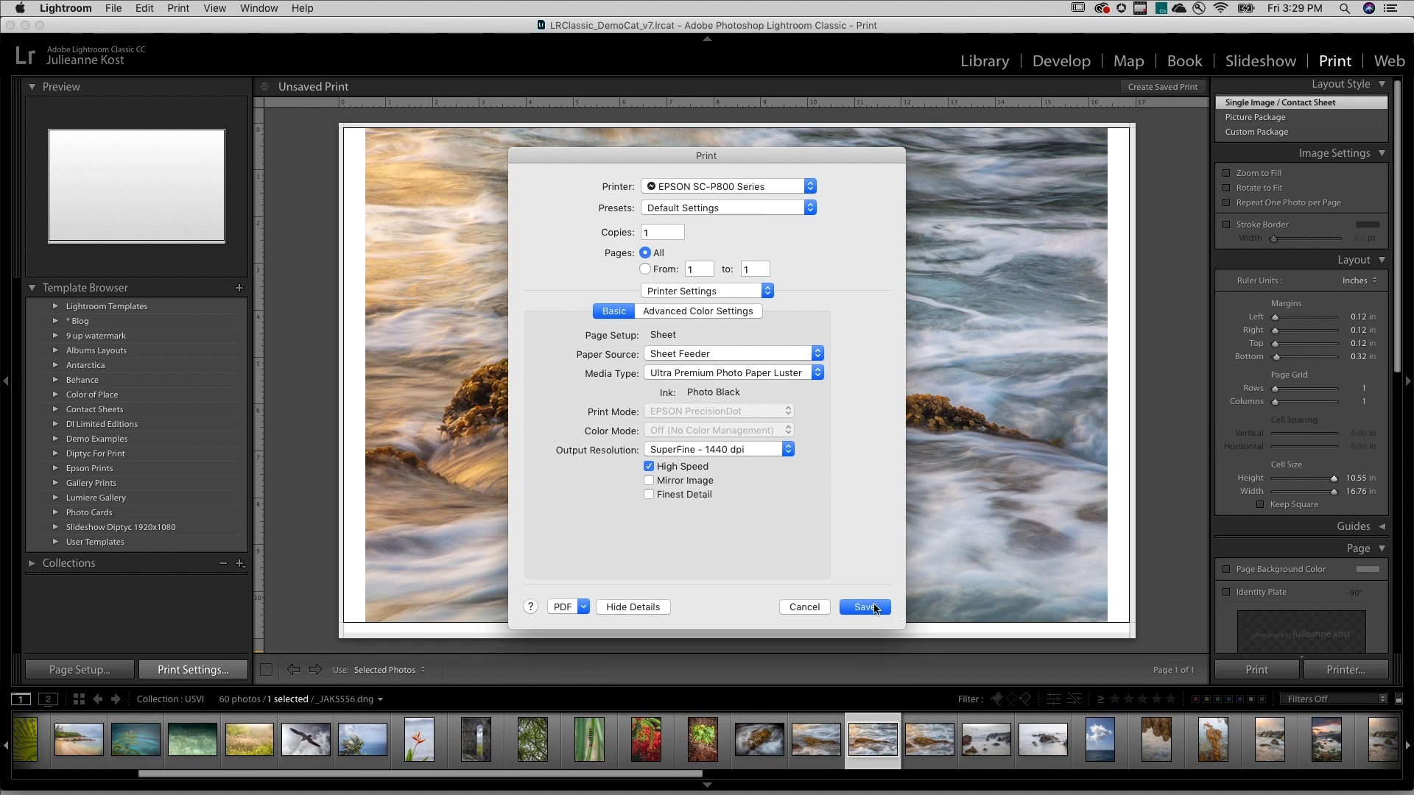
pyautogui.click(865, 607)
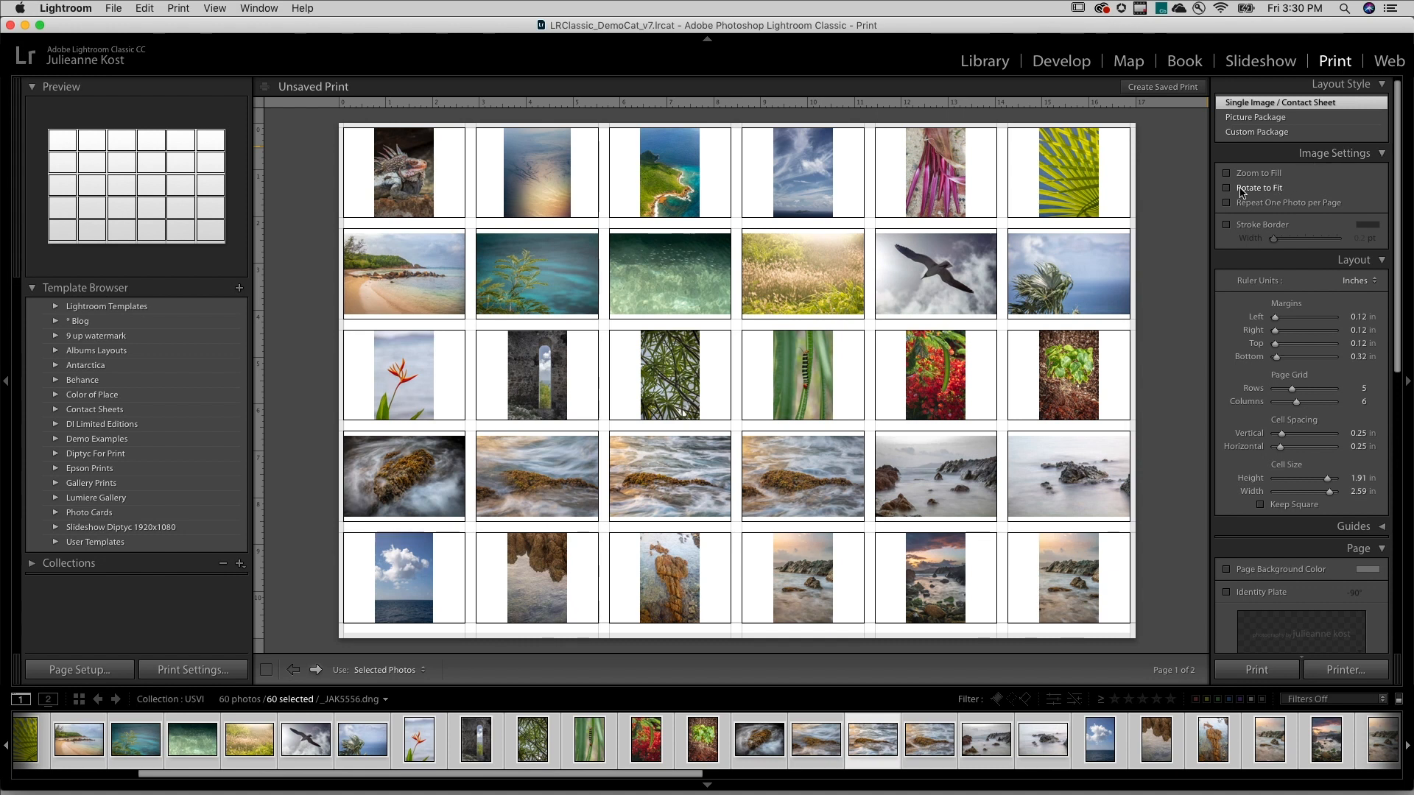
# Enable Rotate to Fit so photos fill their cells and show page 2 of the contact sheet
pyautogui.click(1227, 189)
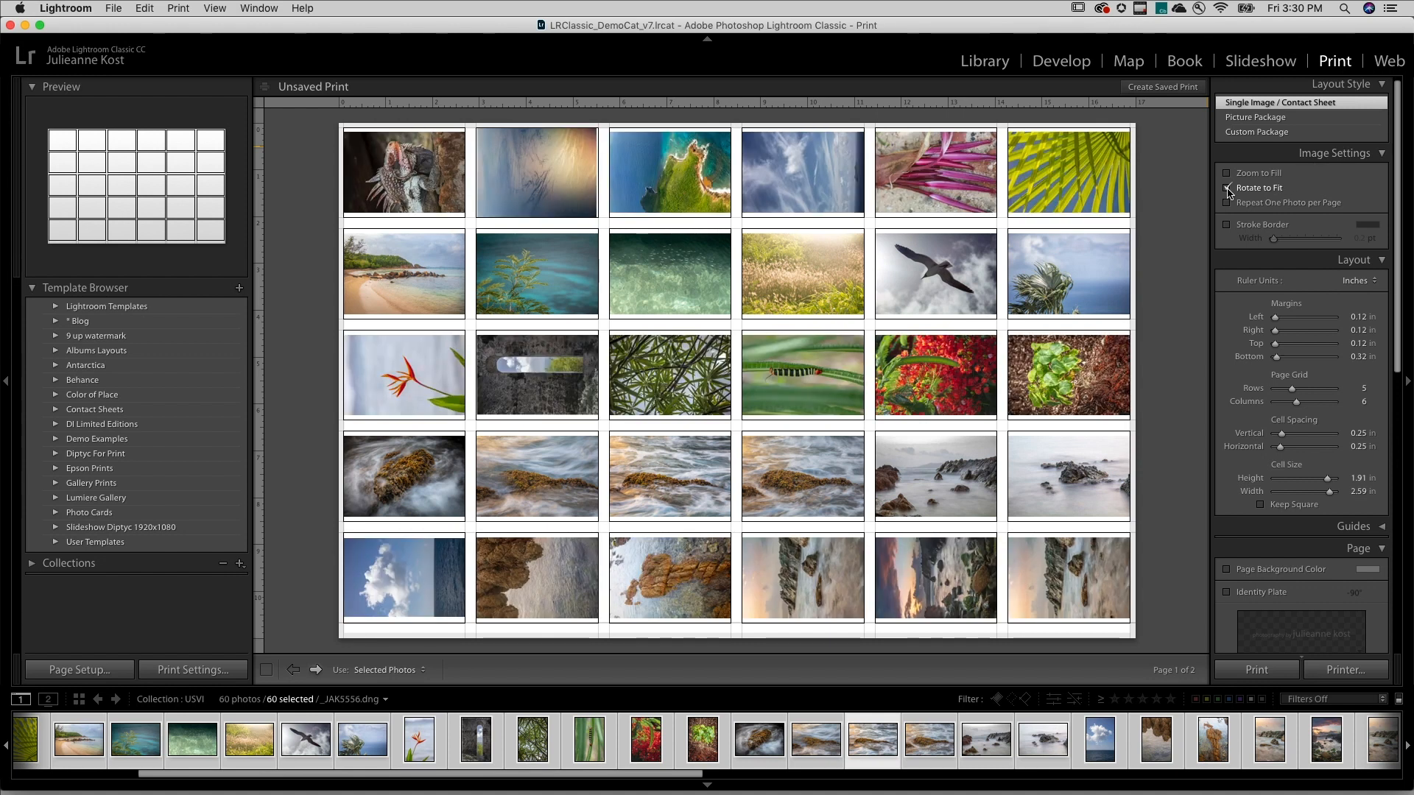
pyautogui.click(1227, 189)
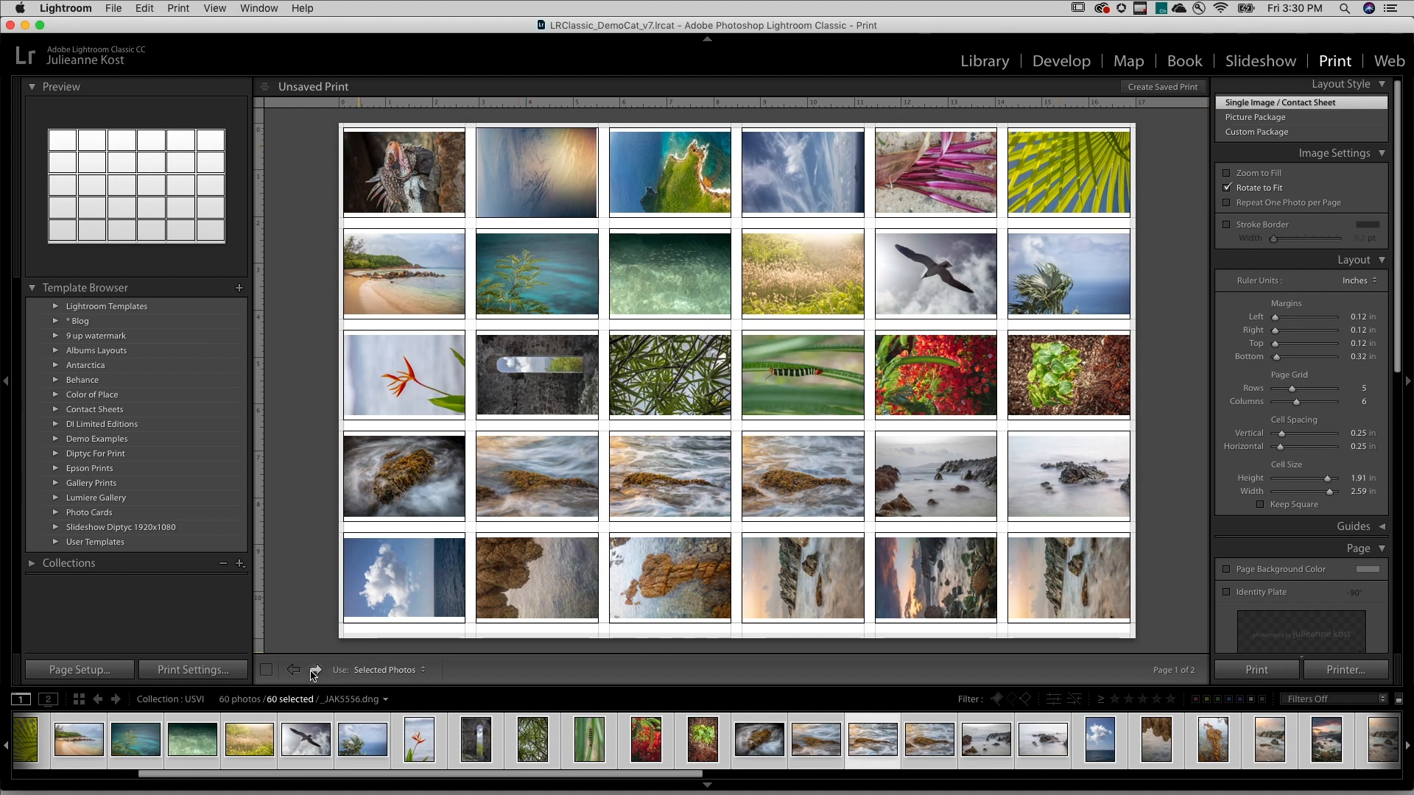
pyautogui.click(315, 670)
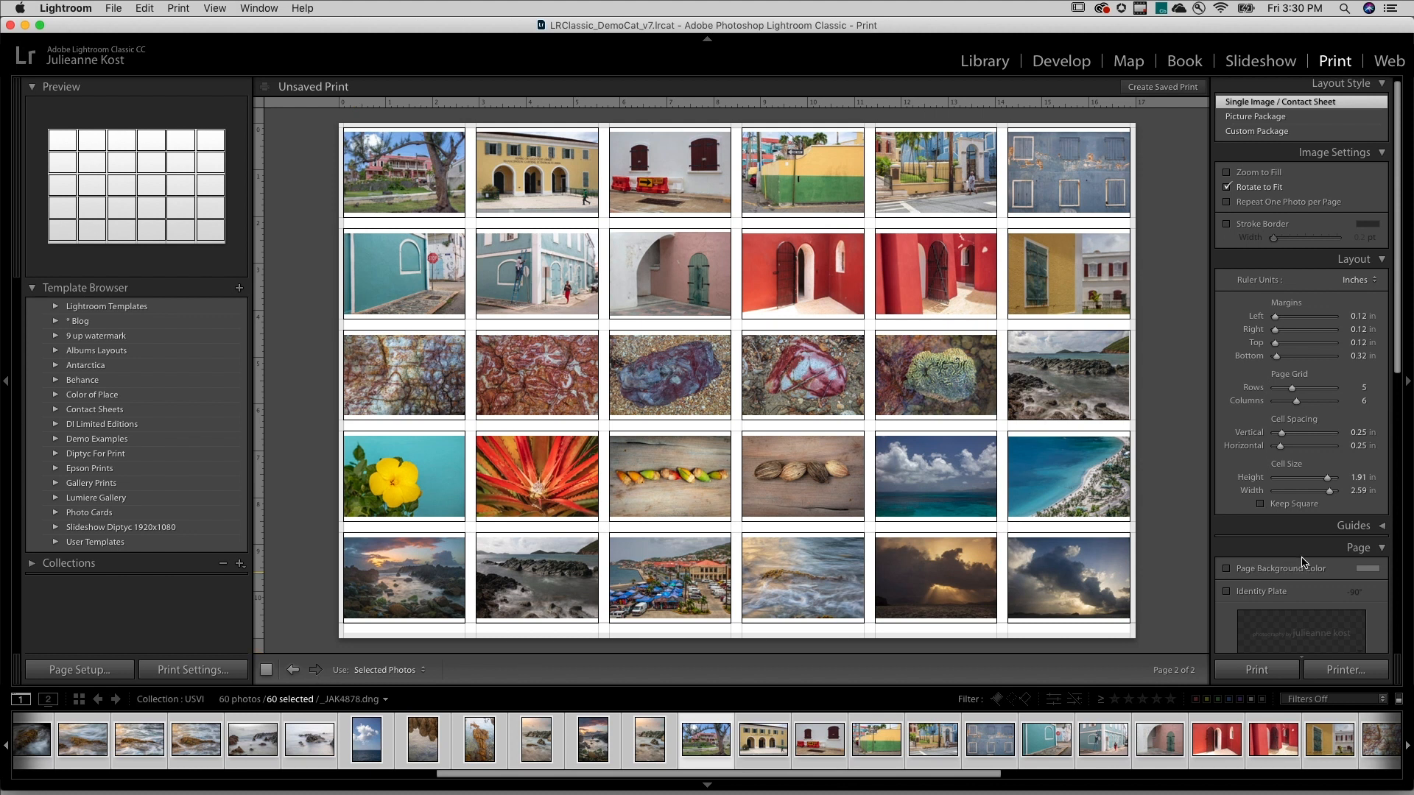
# Turn on Page Options with page numbers and Photo Info showing each photo's filename
pyautogui.scroll(-3)
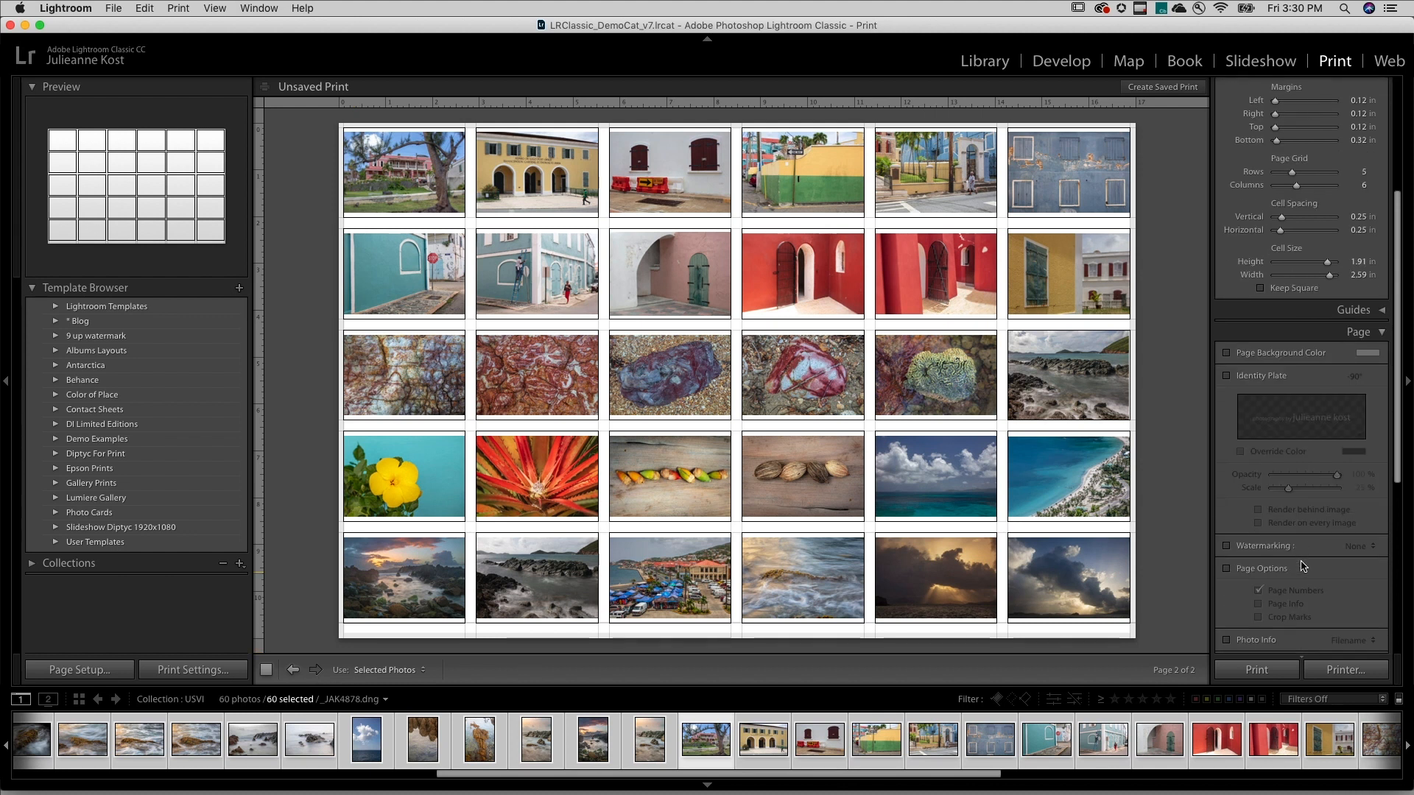
pyautogui.click(1225, 569)
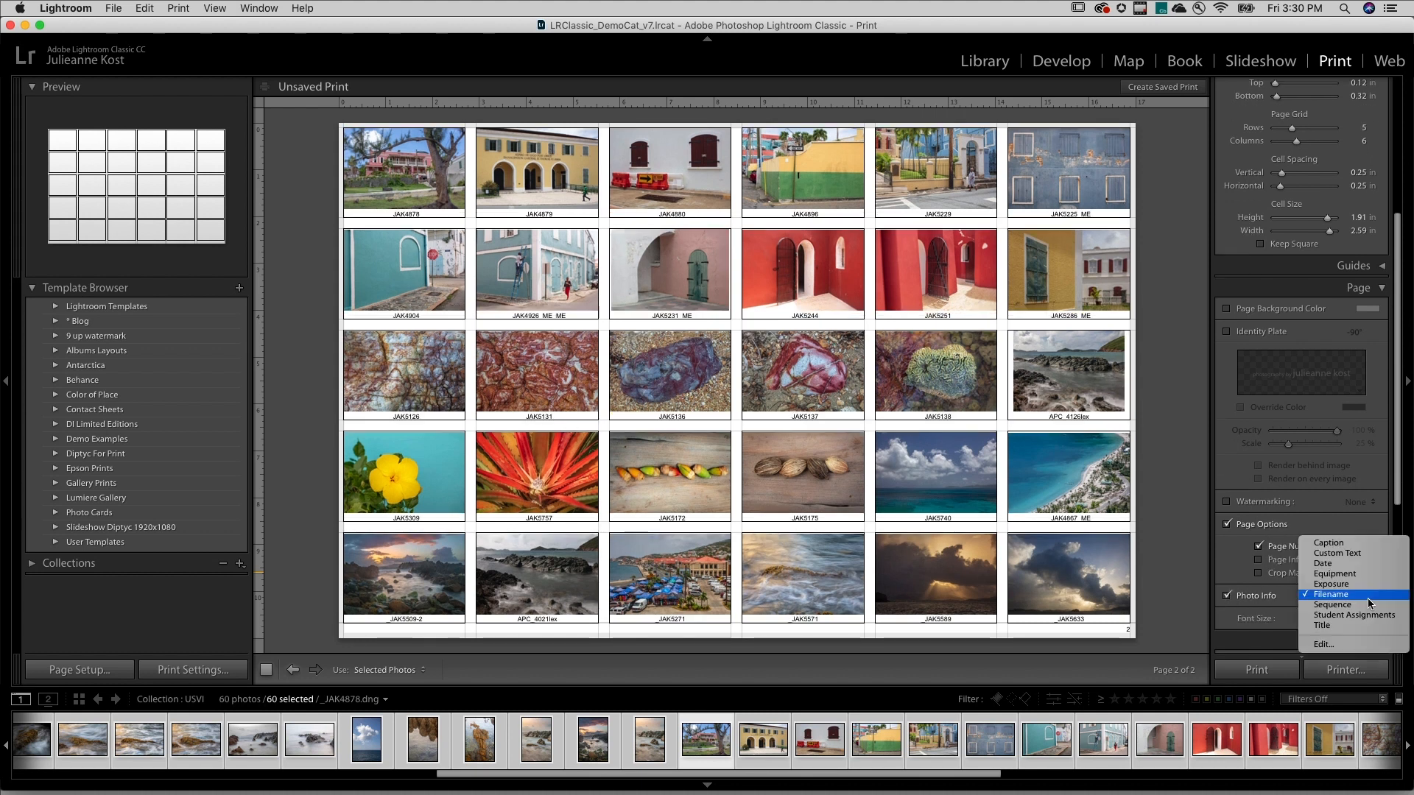
pyautogui.click(1332, 593)
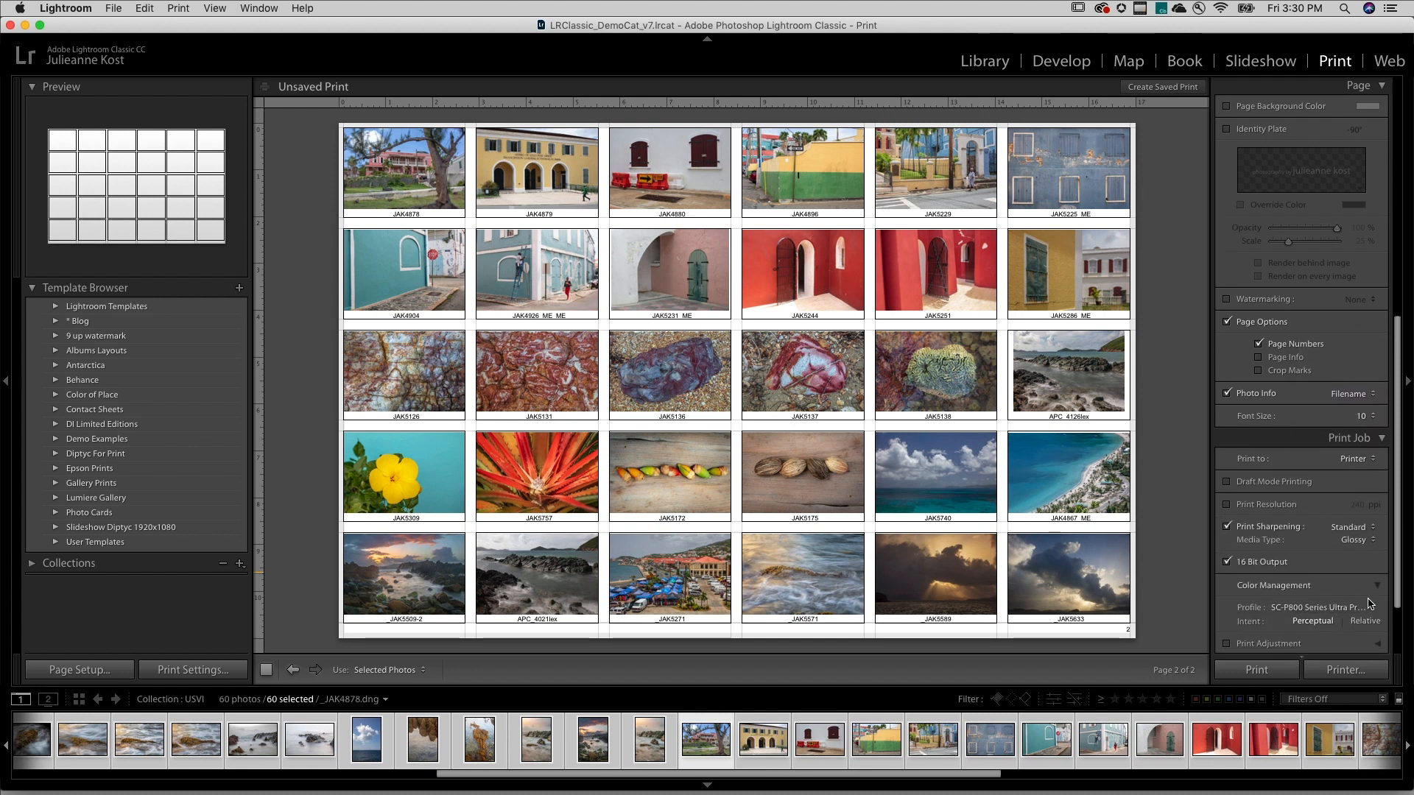
# Set Standard print sharpening for Glossy media and the SC-P800 Ultra Premium Photo Paper Luster profile
pyautogui.click(1348, 526)
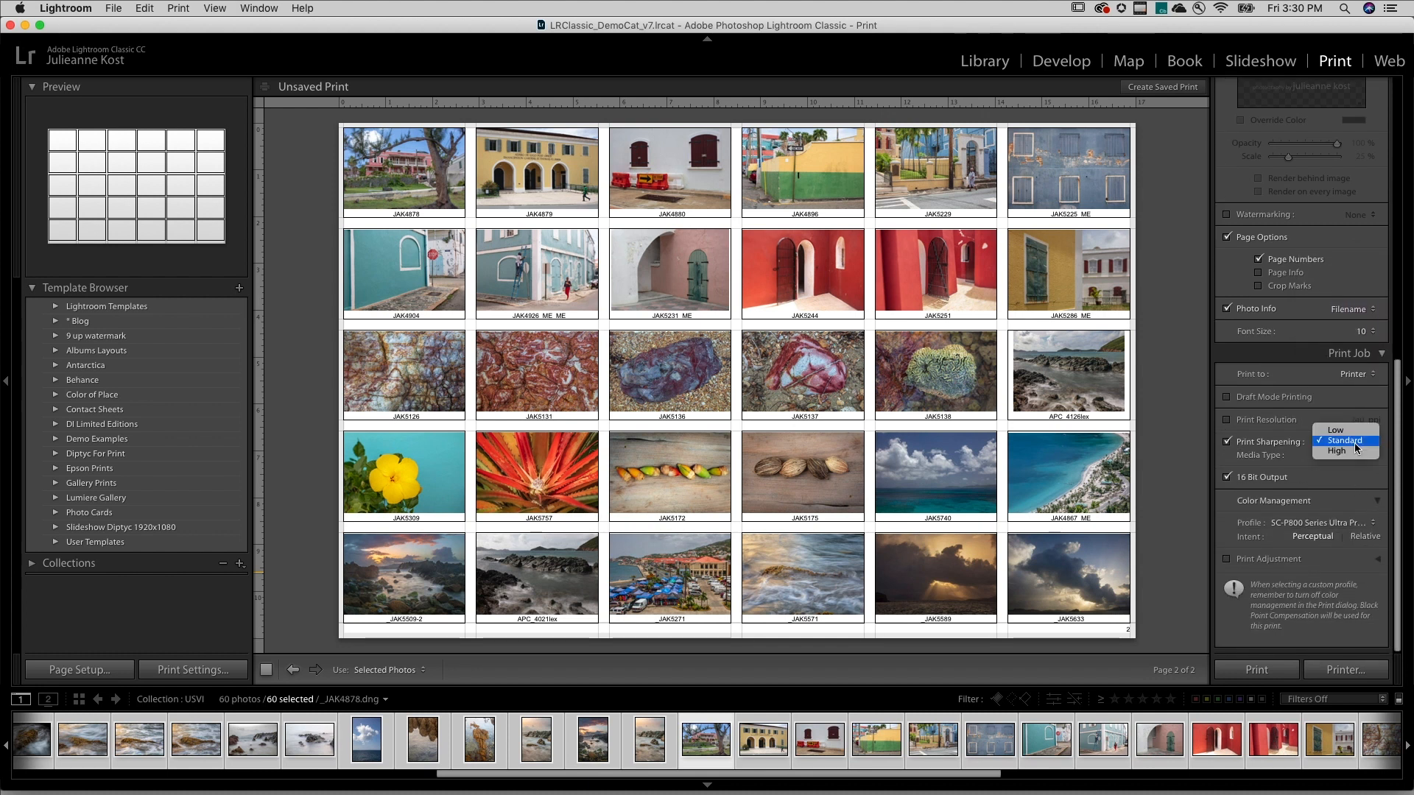
pyautogui.click(1343, 441)
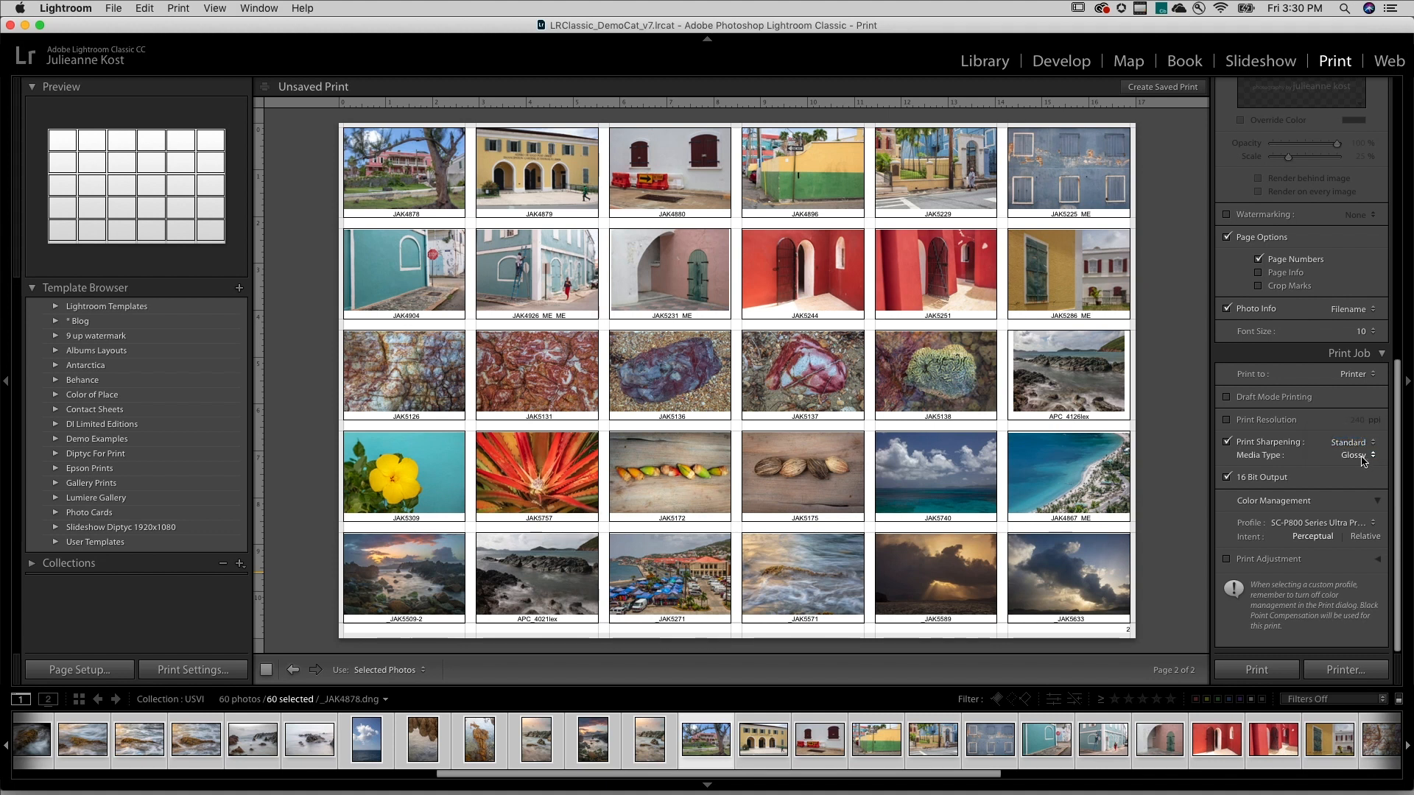
pyautogui.click(1357, 455)
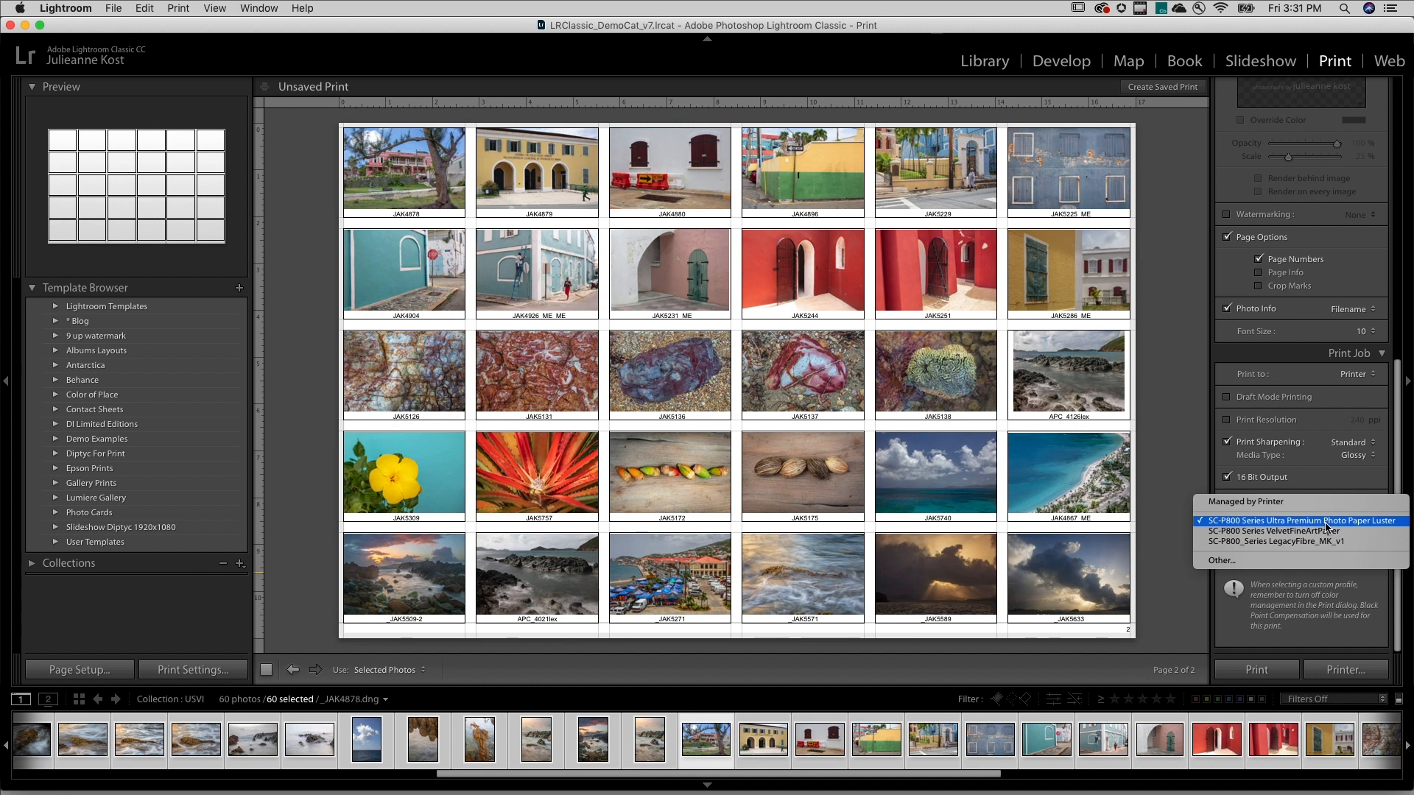
pyautogui.click(1302, 521)
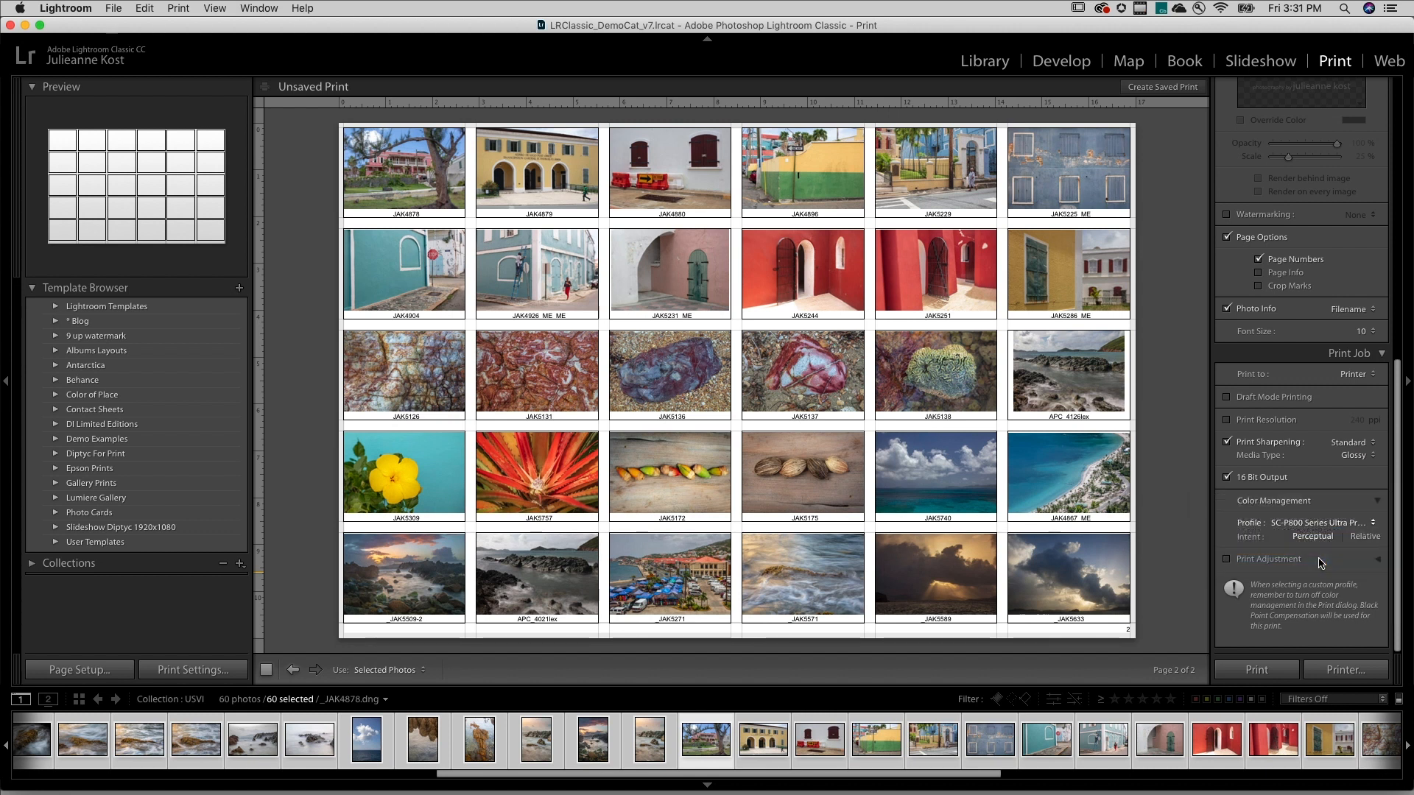
pyautogui.click(1349, 523)
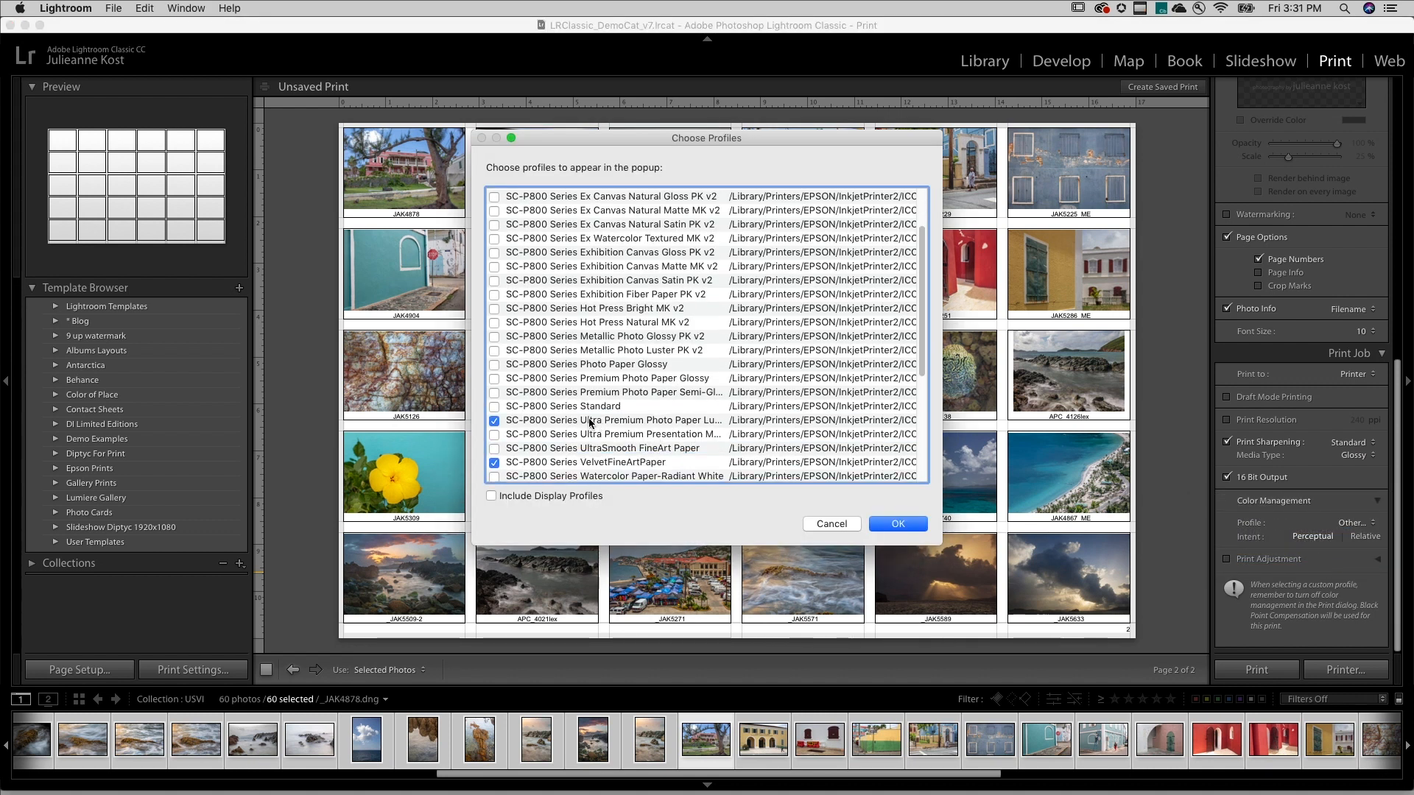
pyautogui.click(612, 419)
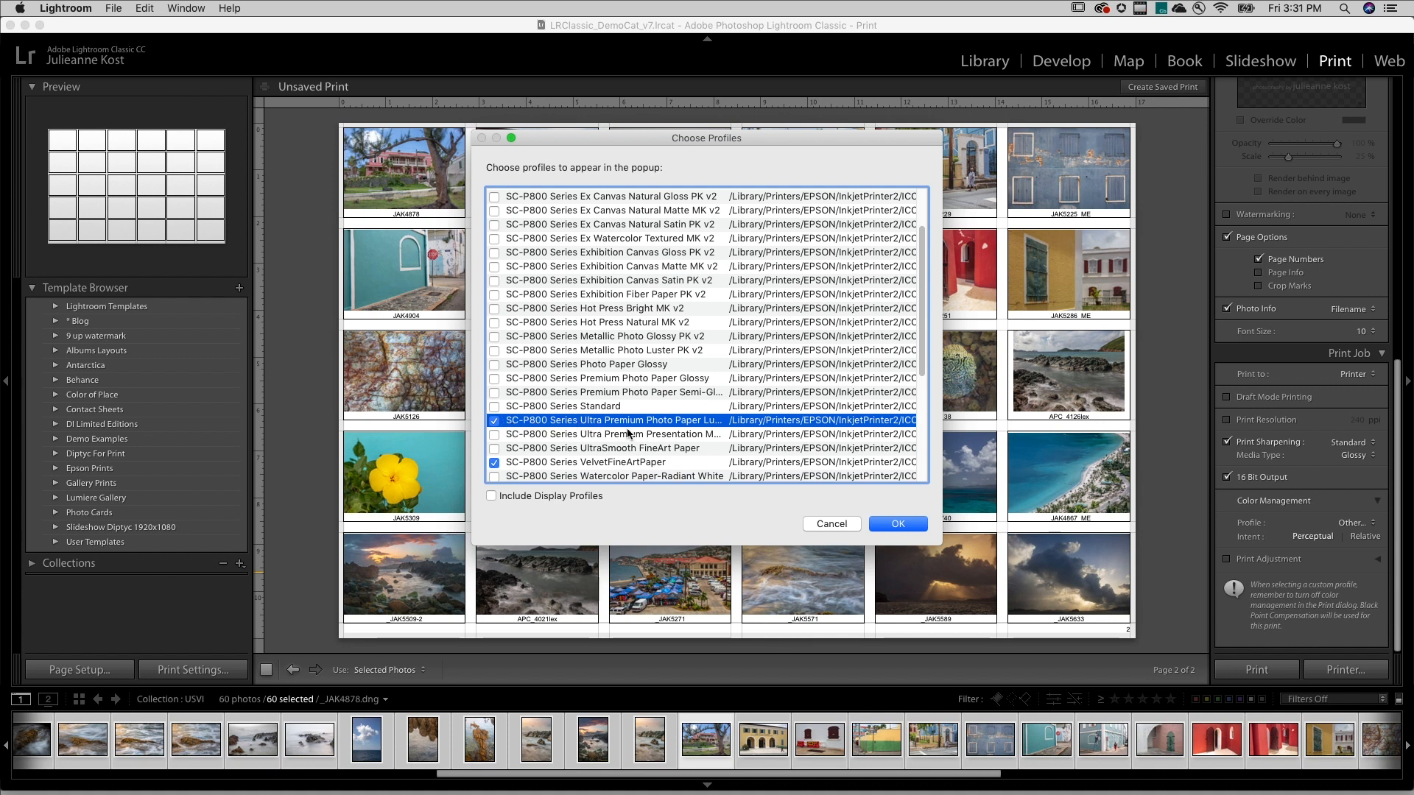
pyautogui.click(899, 524)
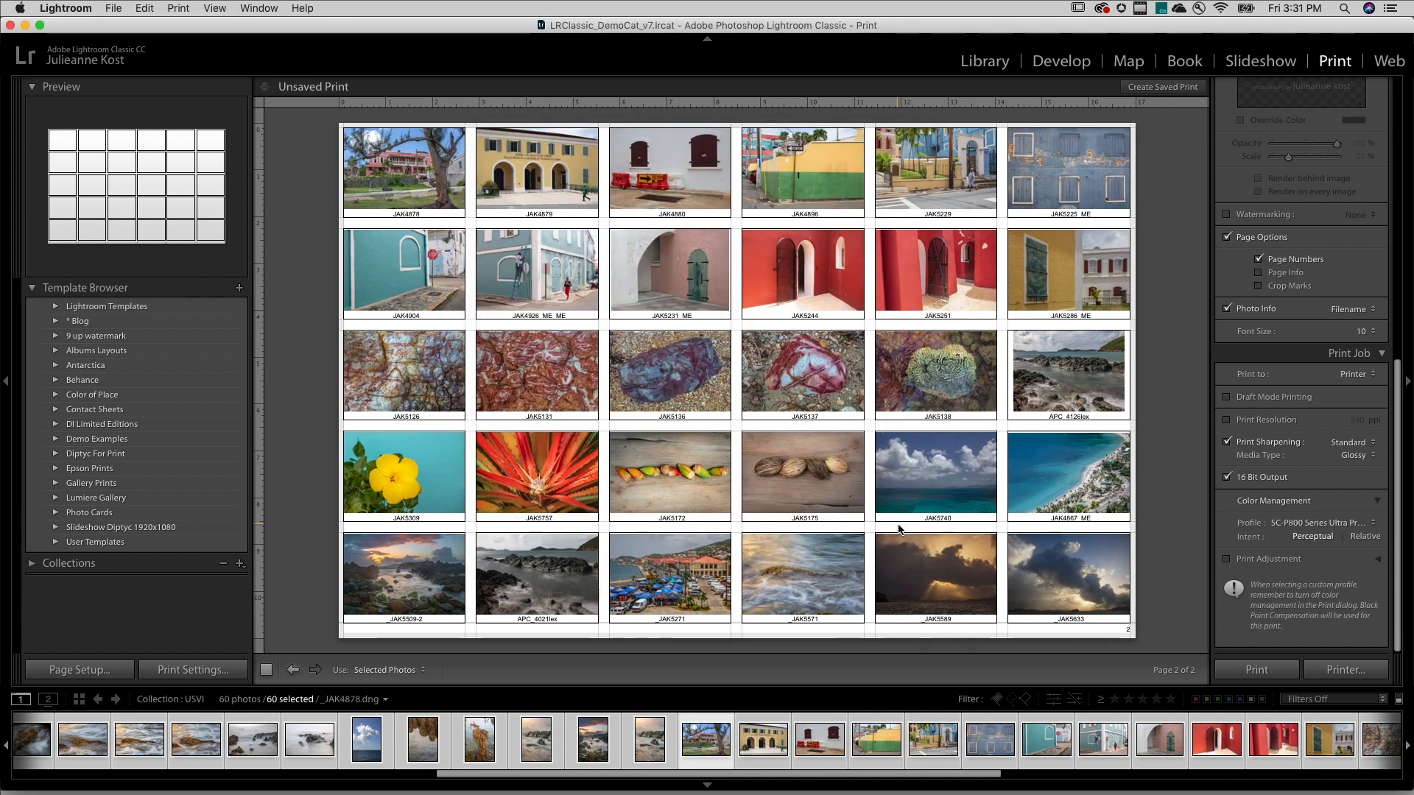